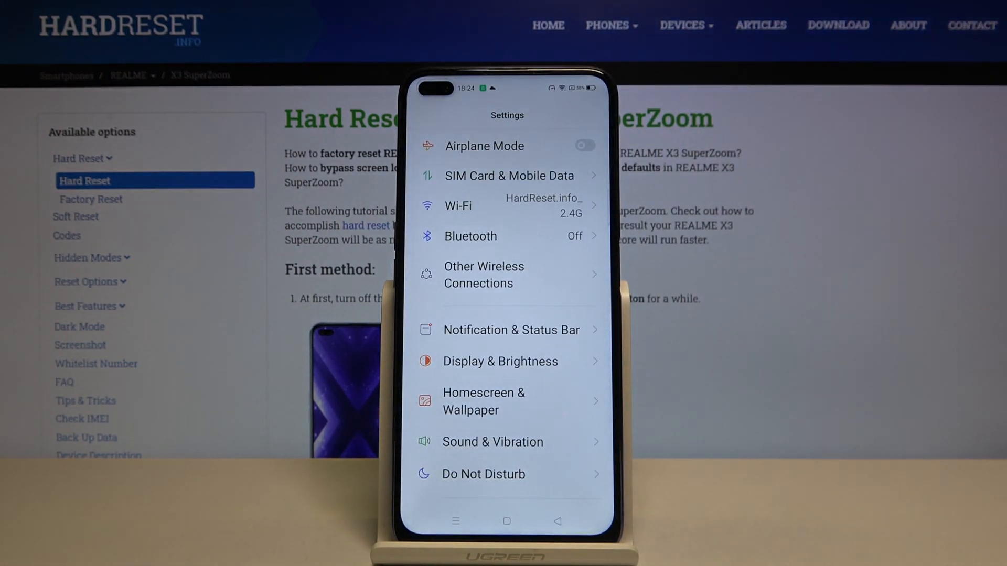
# - Reach the Fingerprint, Face & Password page from the Settings list
pyautogui.scroll(-3)
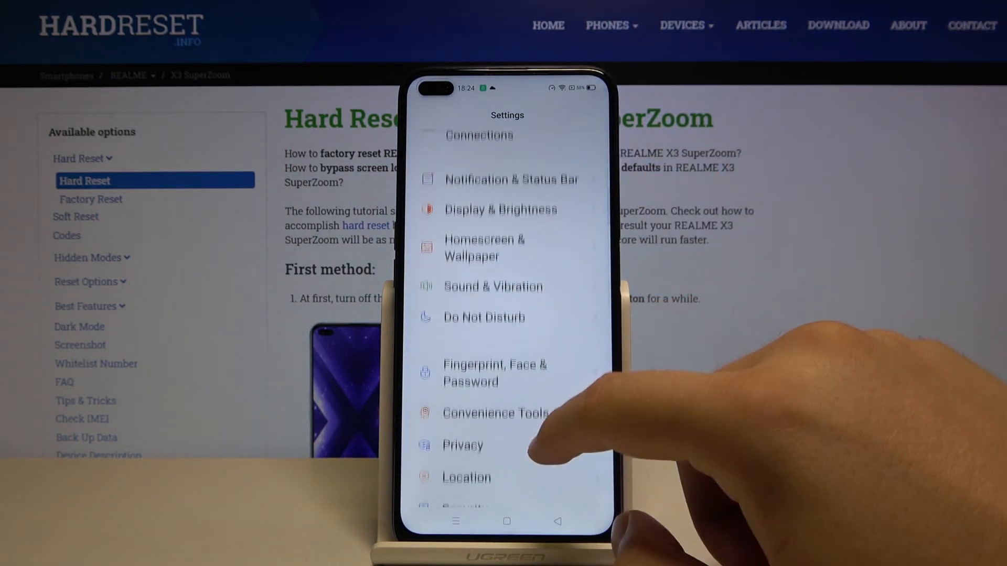
pyautogui.click(494, 373)
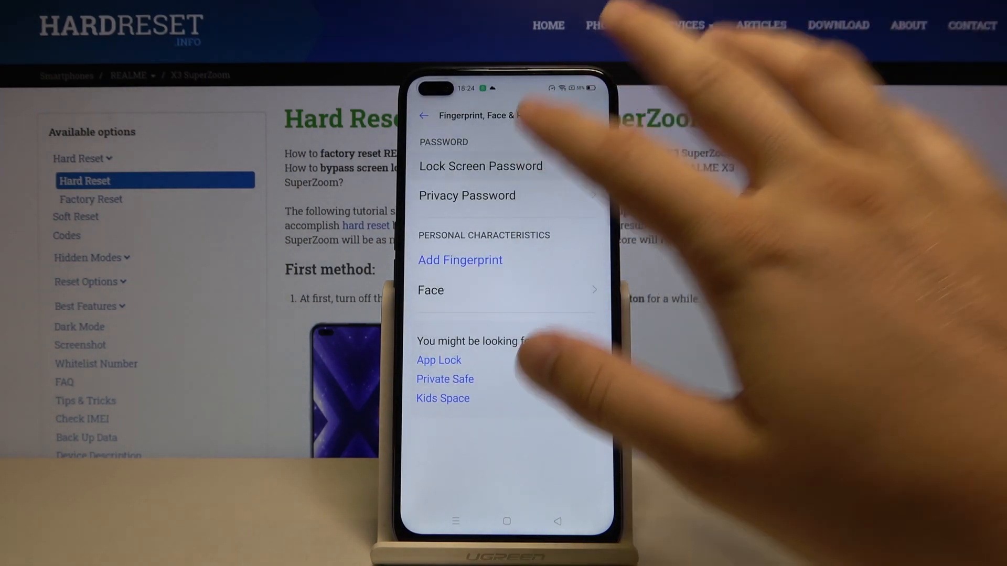
# - Begin modifying the lock screen password to reach the Set Lock Screen Password page
pyautogui.click(481, 166)
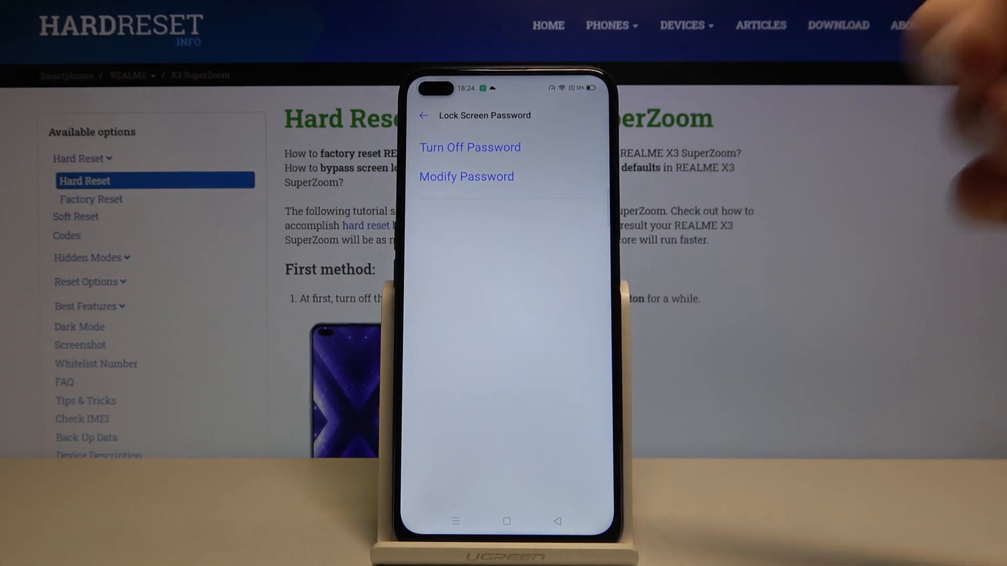
pyautogui.click(465, 176)
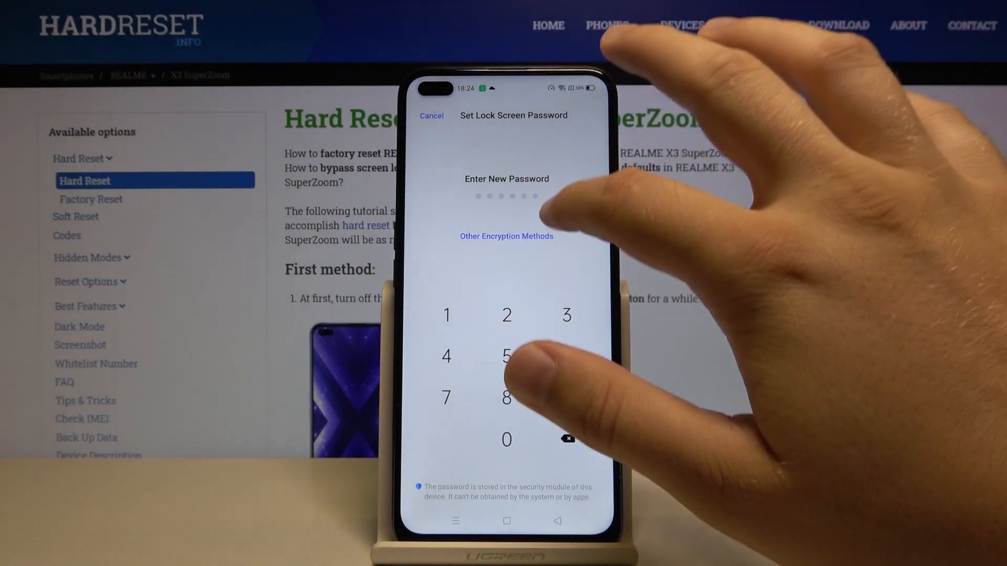
# - Choose 4-Digit Password from Other Encryption Methods as the new lock type
pyautogui.click(506, 236)
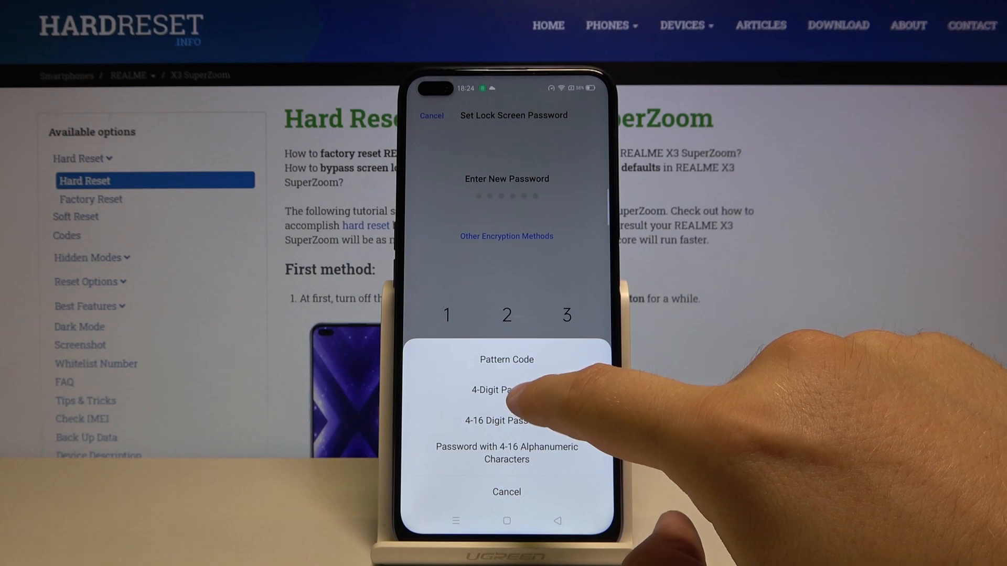
pyautogui.click(494, 391)
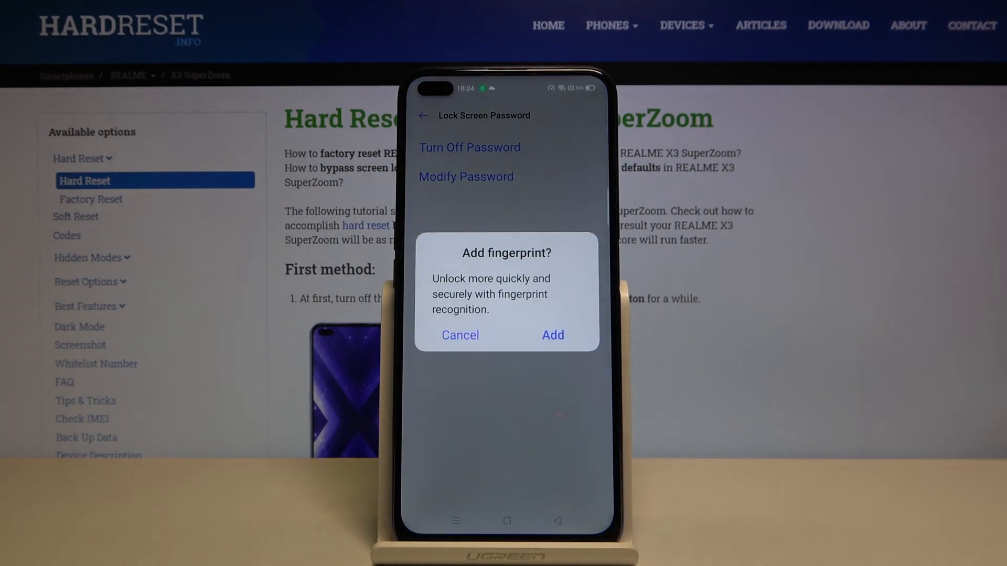
# - Skip fingerprint setup and reopen Lock Screen Password, now prompting for the 4-digit code
pyautogui.click(460, 335)
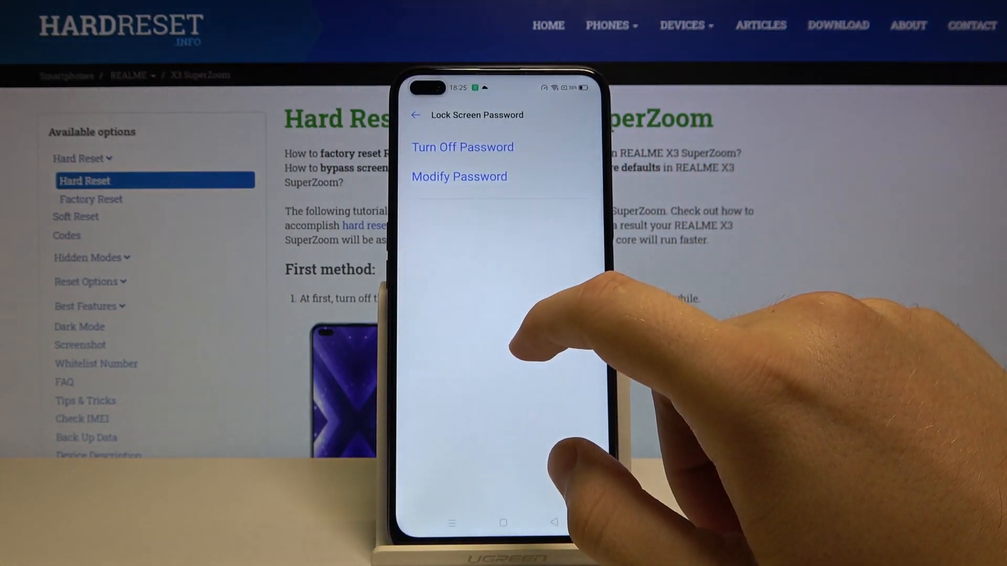
pyautogui.click(416, 115)
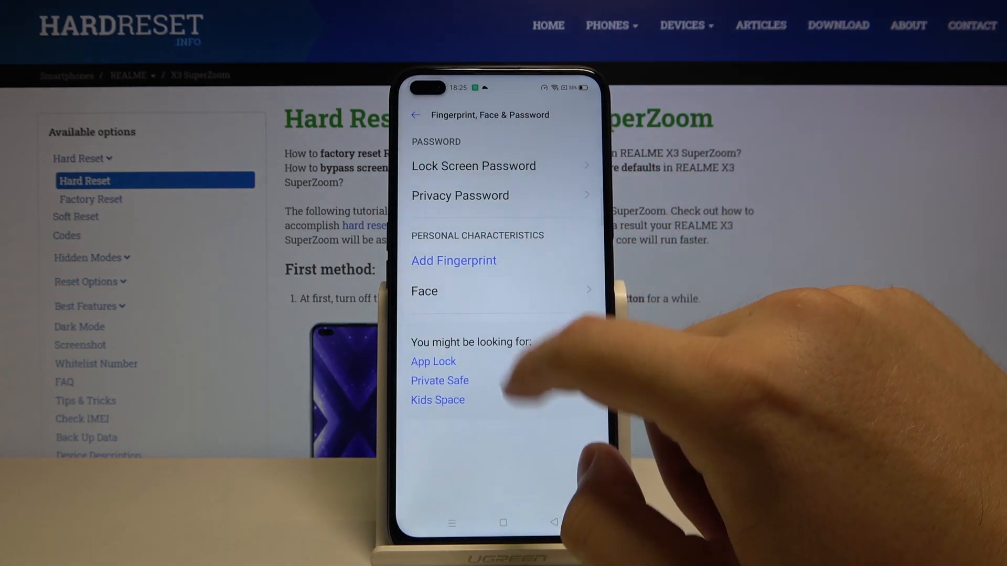
pyautogui.click(473, 166)
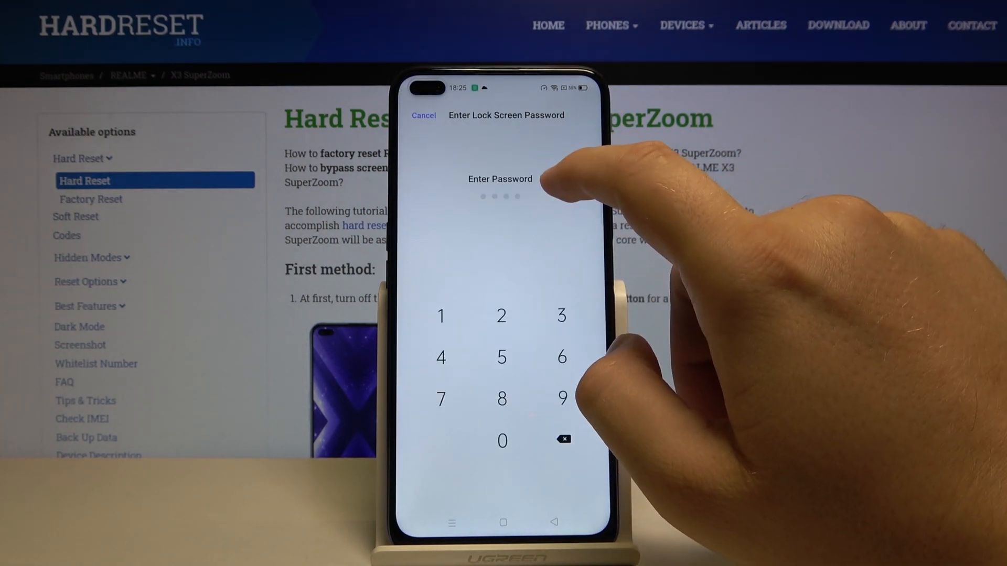